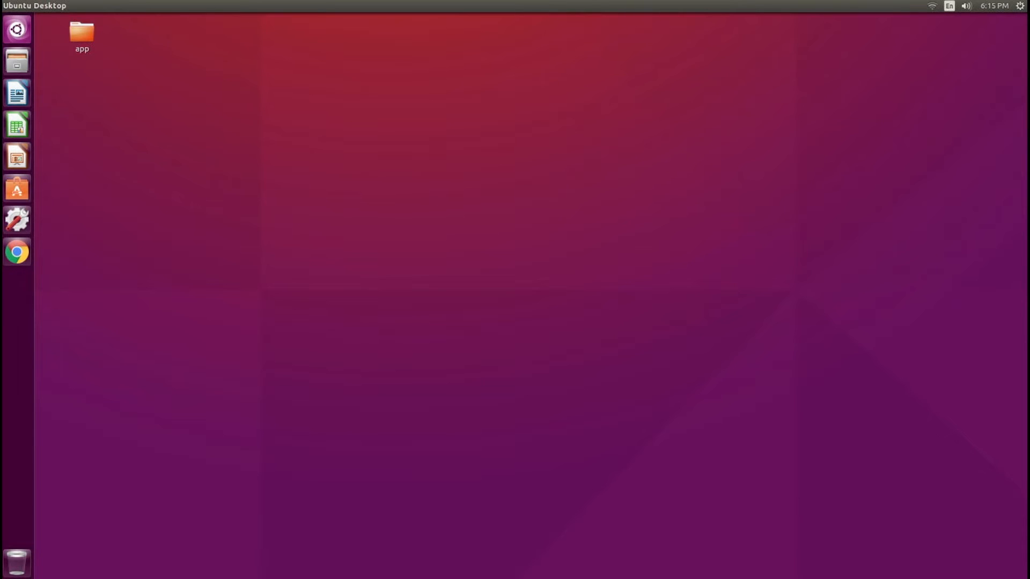
pyautogui.moveTo(121, 384)
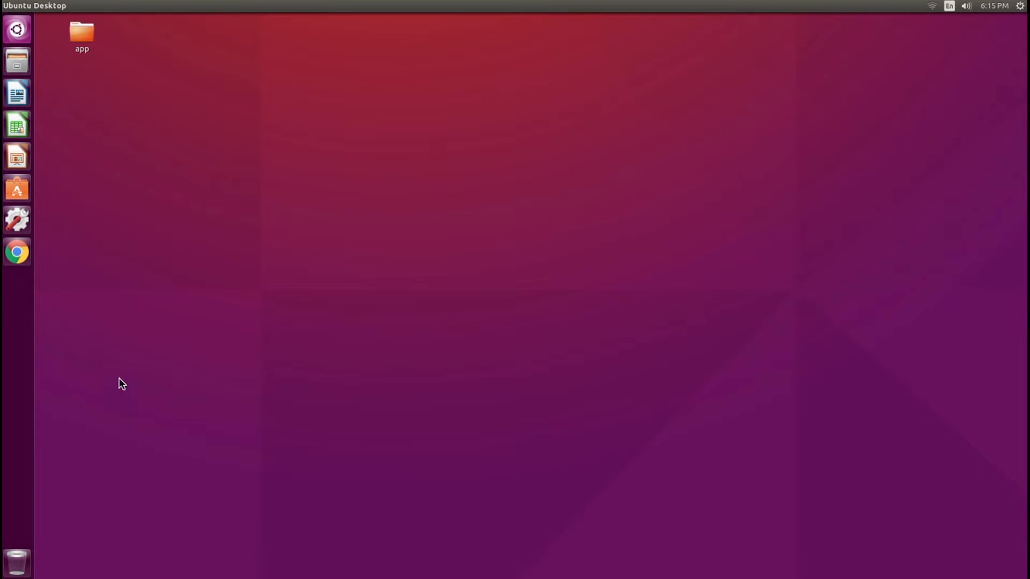
pyautogui.moveTo(17, 61)
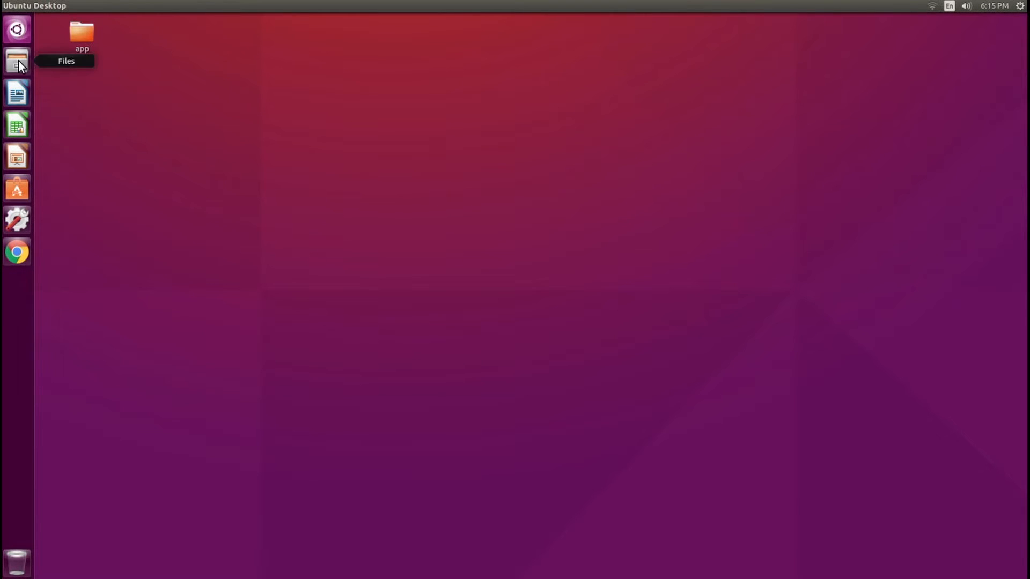
# Connect Files to smb://192.168.56.101/ from Recent Servers, listing the print$ and www shares
pyautogui.click(17, 60)
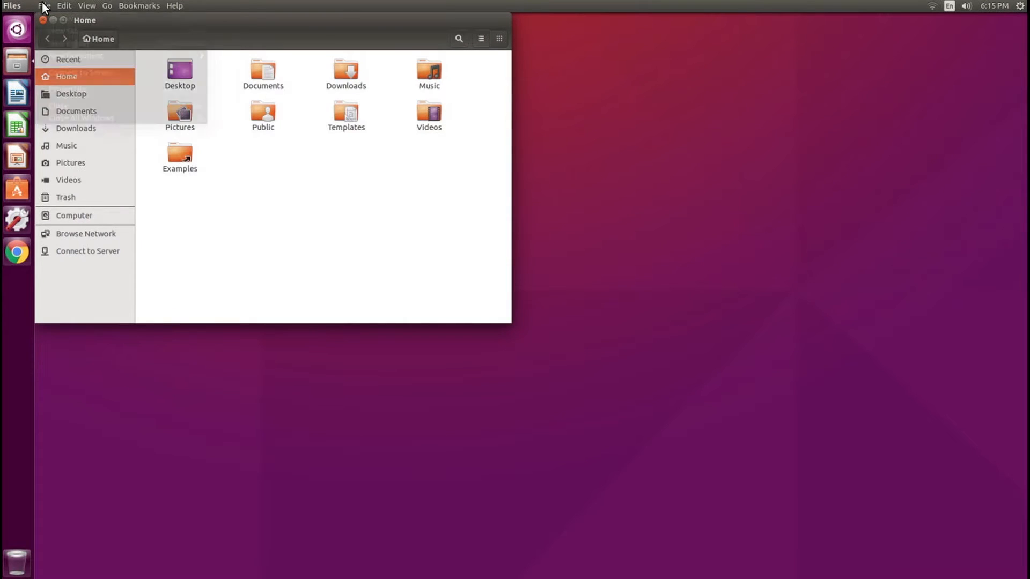
pyautogui.click(87, 251)
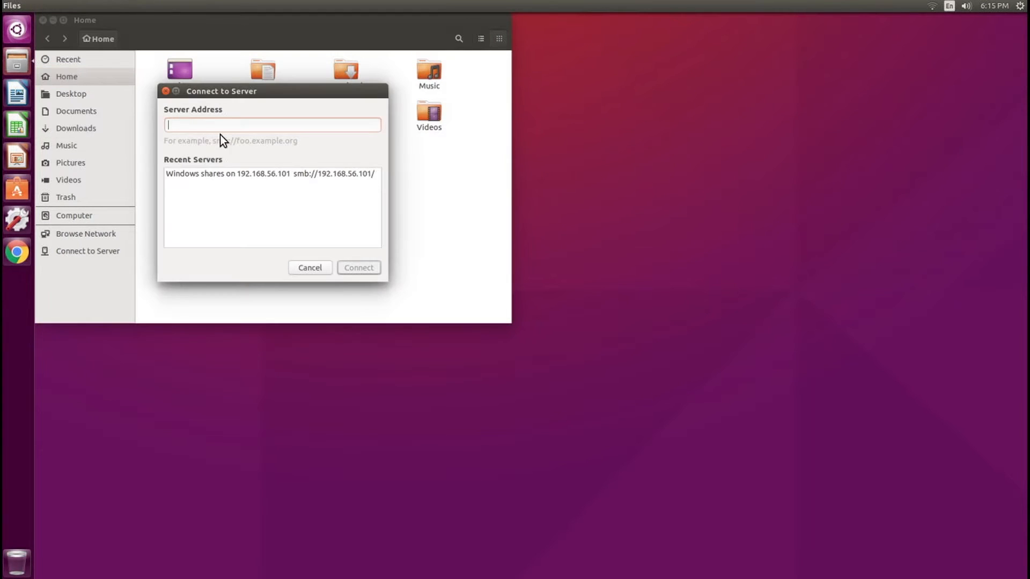
pyautogui.write('s')
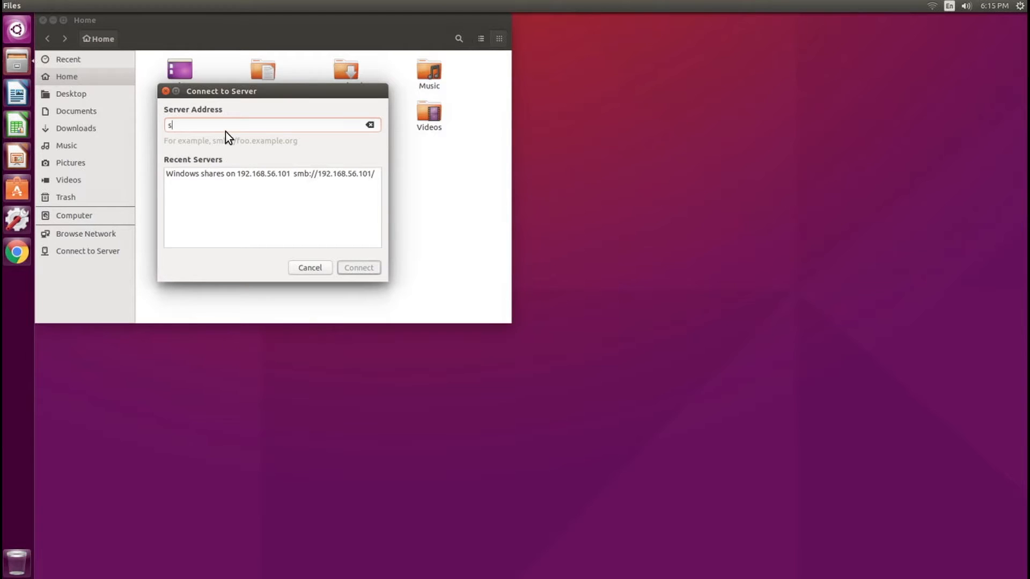
pyautogui.write('mb://')
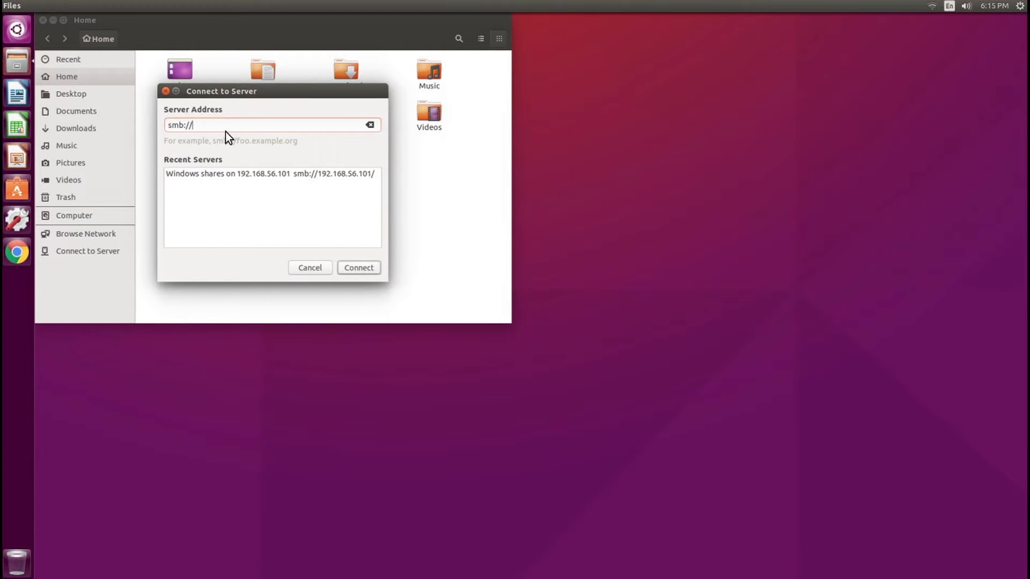
pyautogui.click(269, 173)
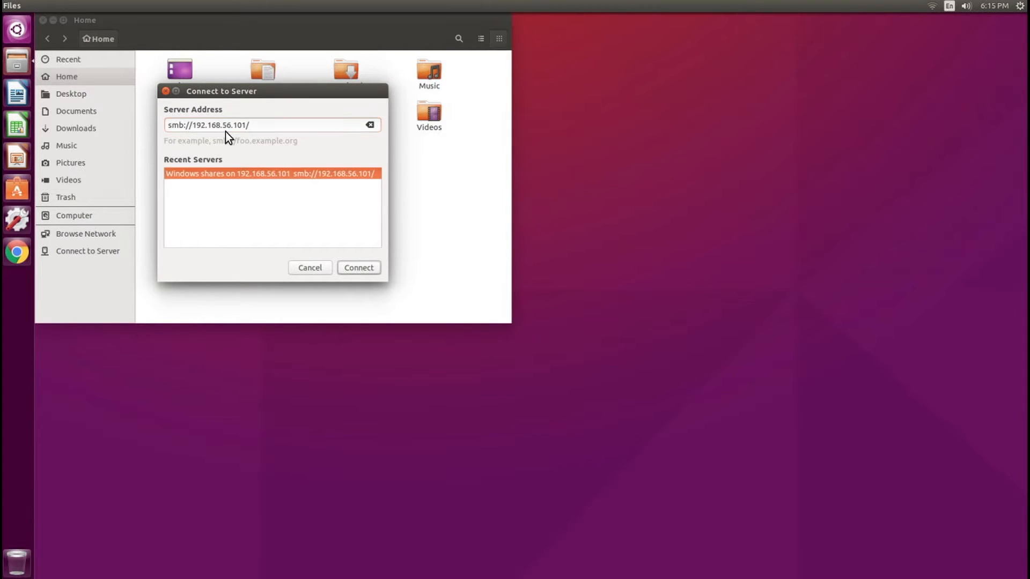
pyautogui.moveTo(375, 109)
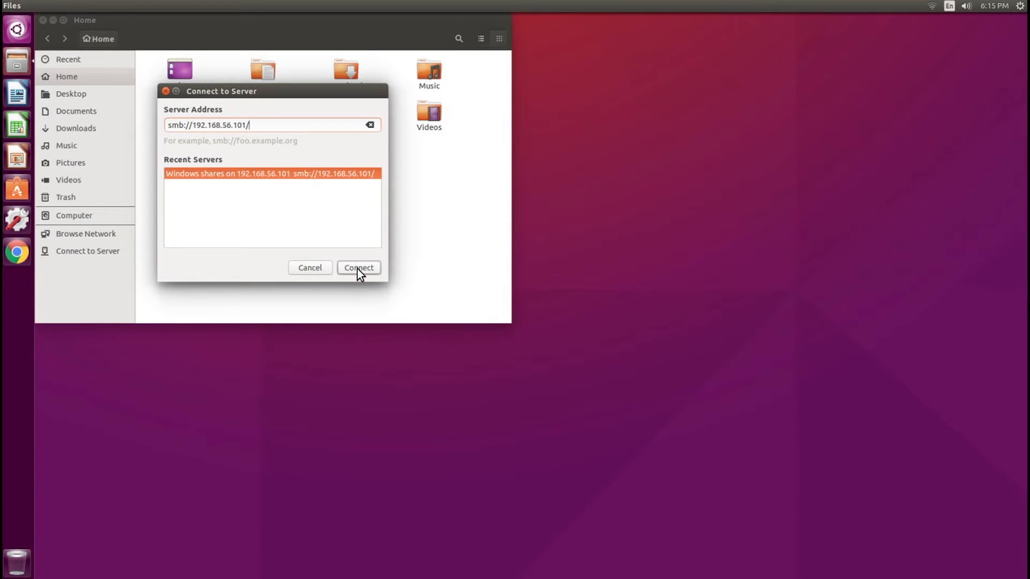
pyautogui.click(359, 270)
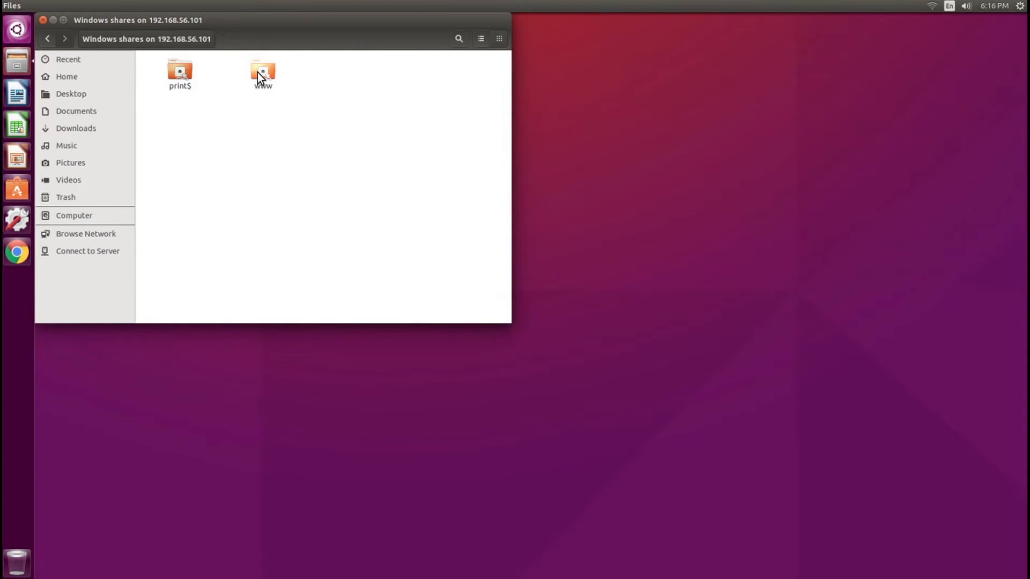
# Open the www share and log in as registered user rick
pyautogui.doubleClick(262, 73)
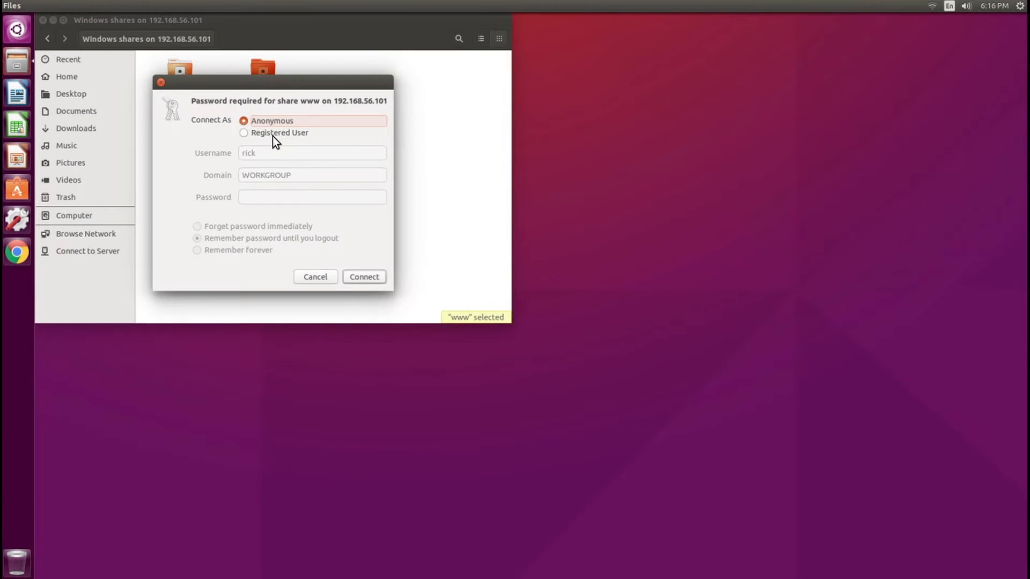
pyautogui.click(244, 133)
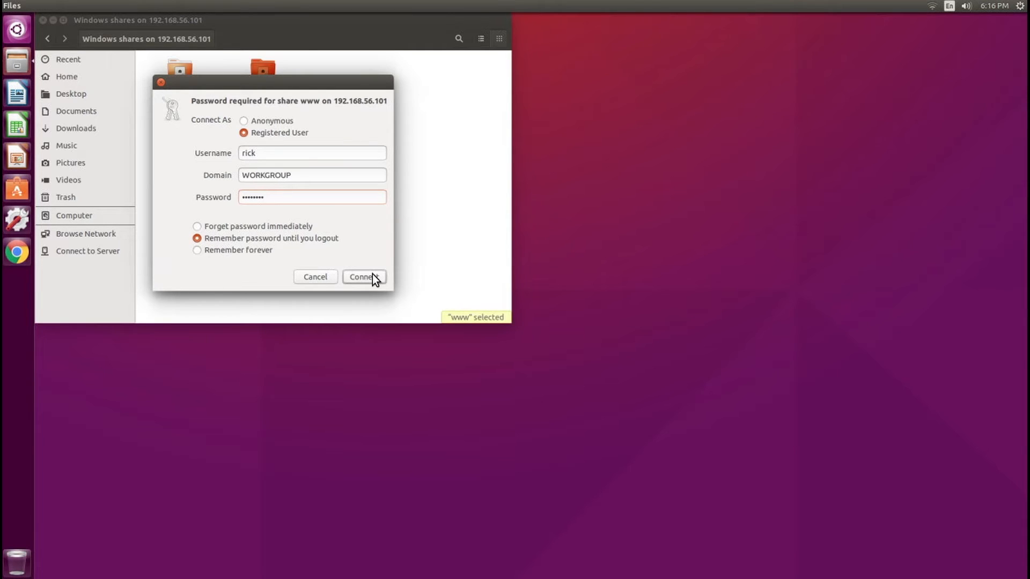
pyautogui.click(363, 277)
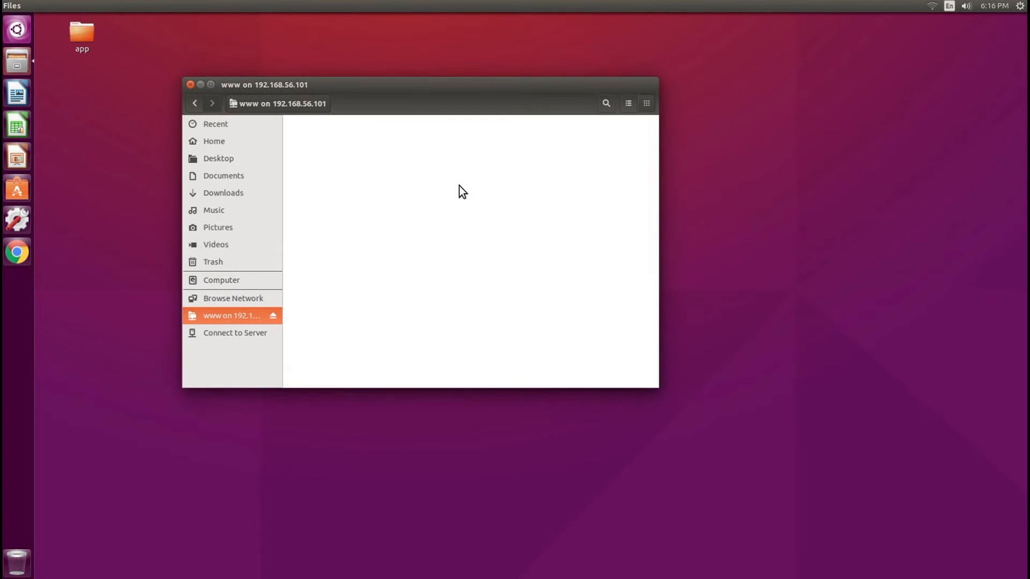
pyautogui.moveTo(220, 328)
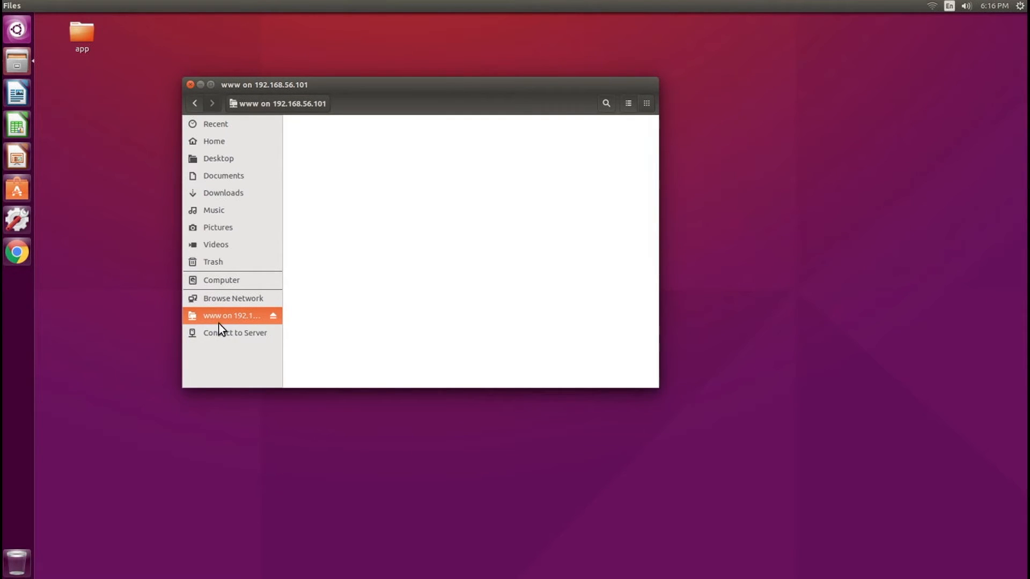
pyautogui.moveTo(237, 276)
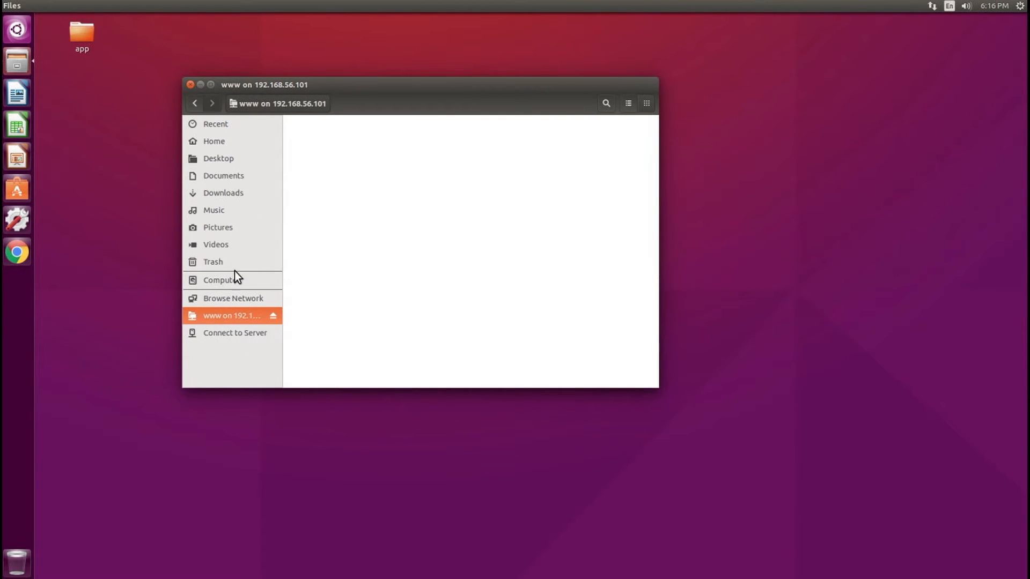
pyautogui.moveTo(231, 320)
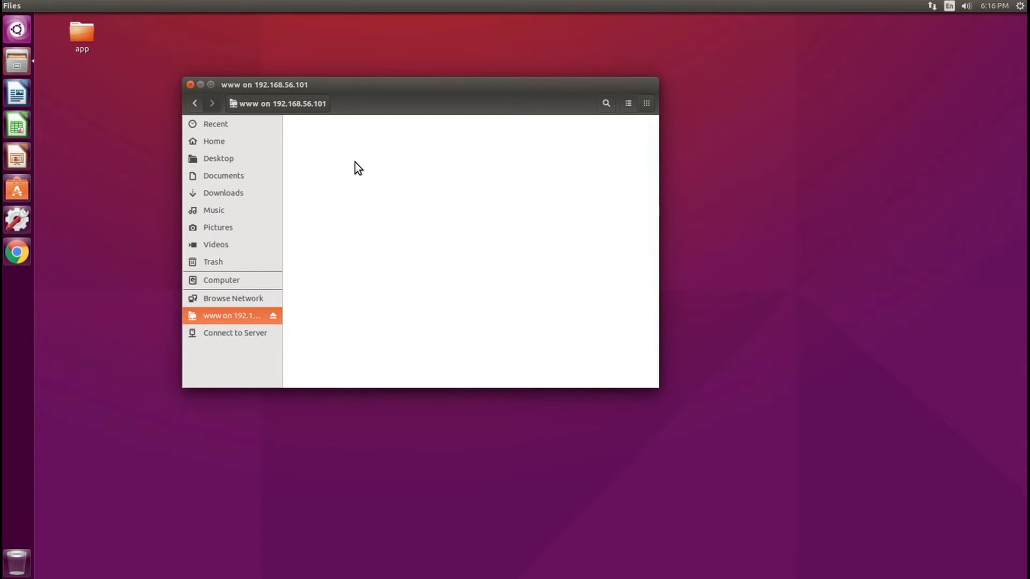
# Add a new folder named 'app' to the empty www share
pyautogui.rightClick(368, 163)
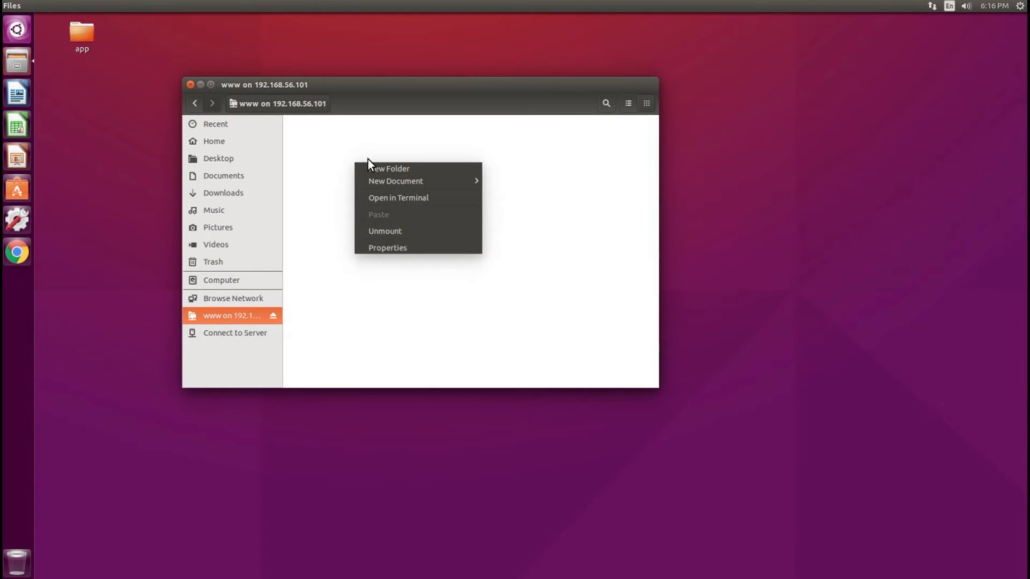
pyautogui.click(389, 168)
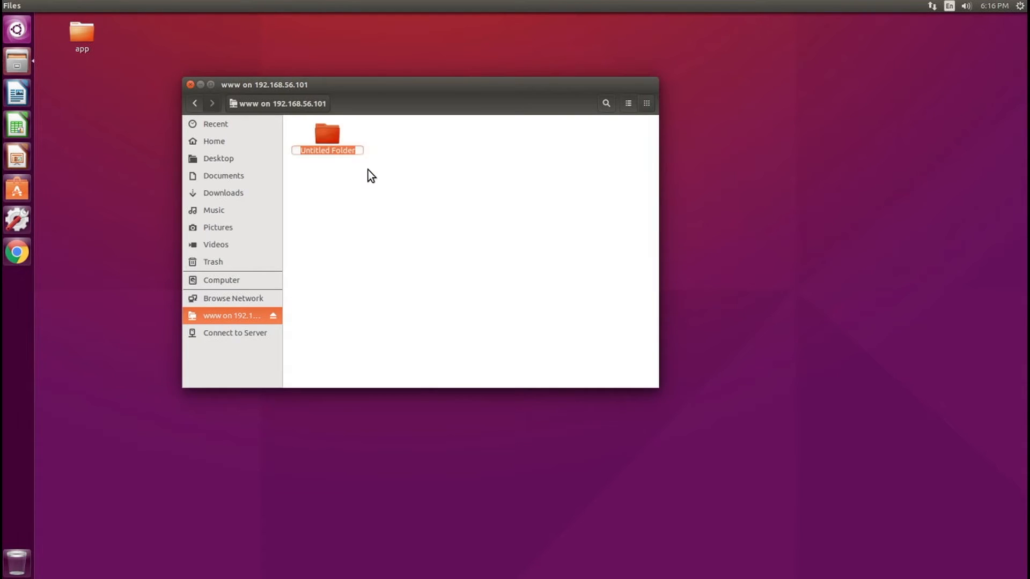
pyautogui.write('app')
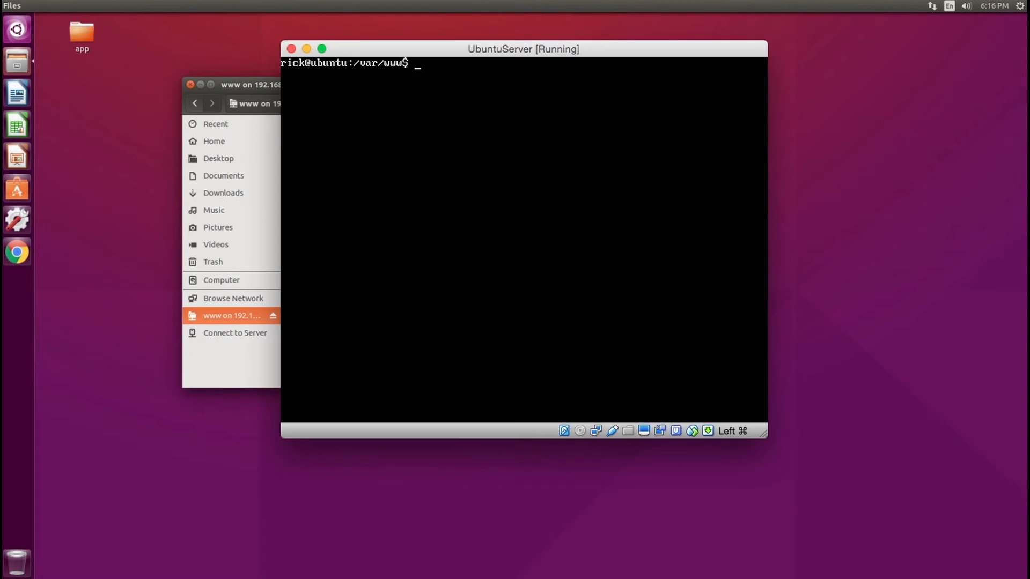
# List /var/www in the server terminal and remove the app folder with rm -R app/
pyautogui.write('ls')
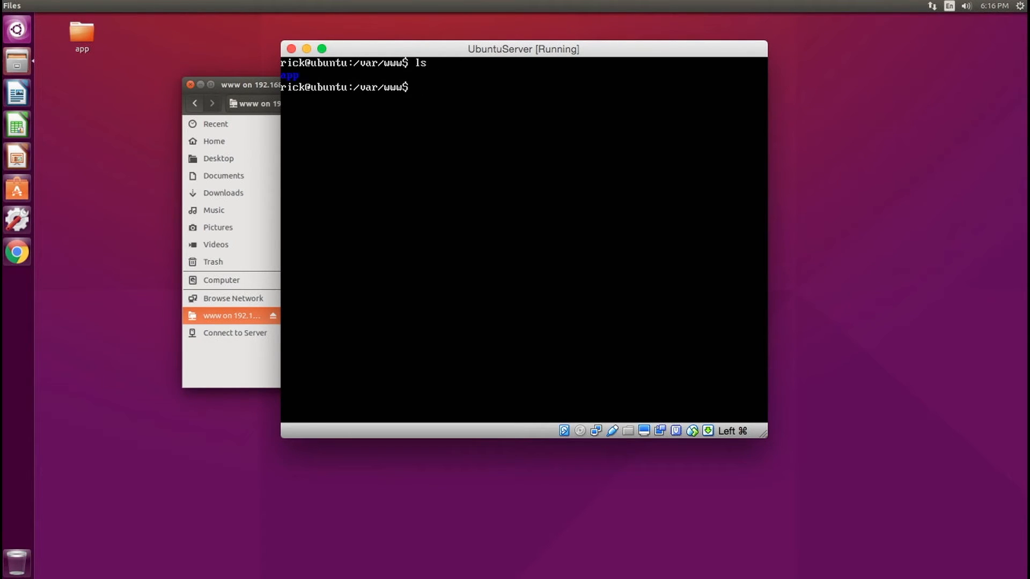
pyautogui.write('sud')
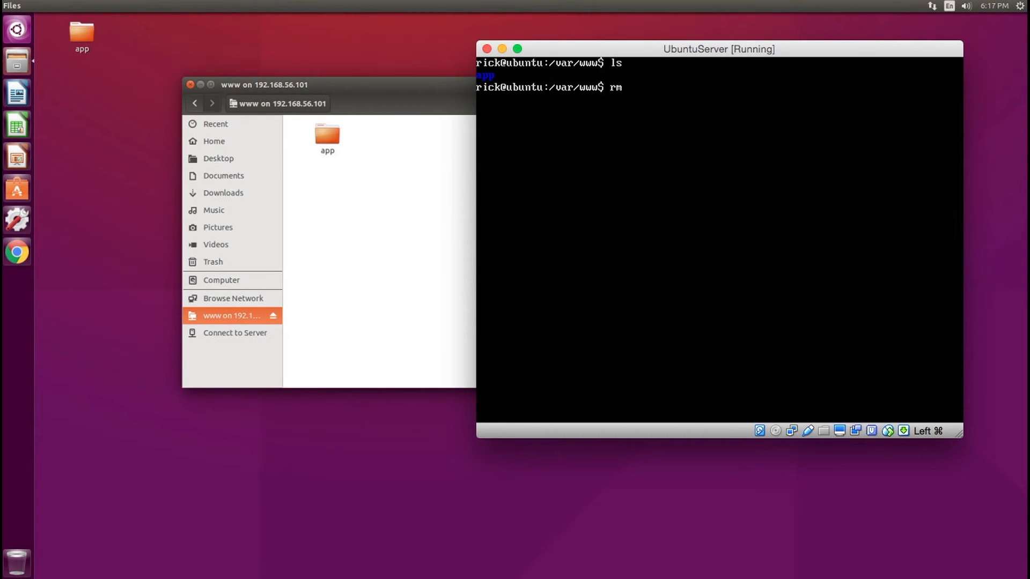
pyautogui.write('-R app/')
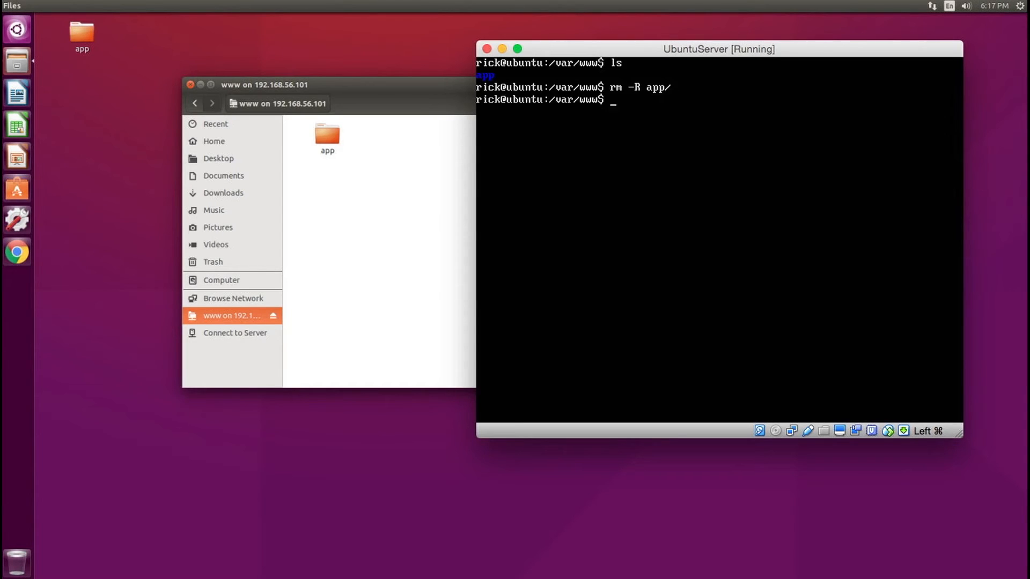
pyautogui.moveTo(409, 304)
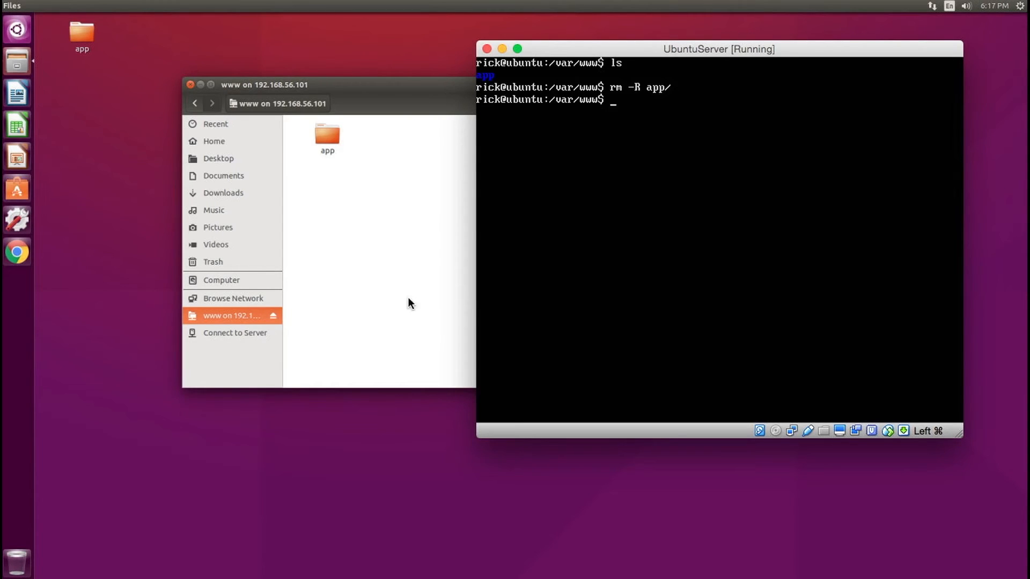
pyautogui.rightClick(414, 334)
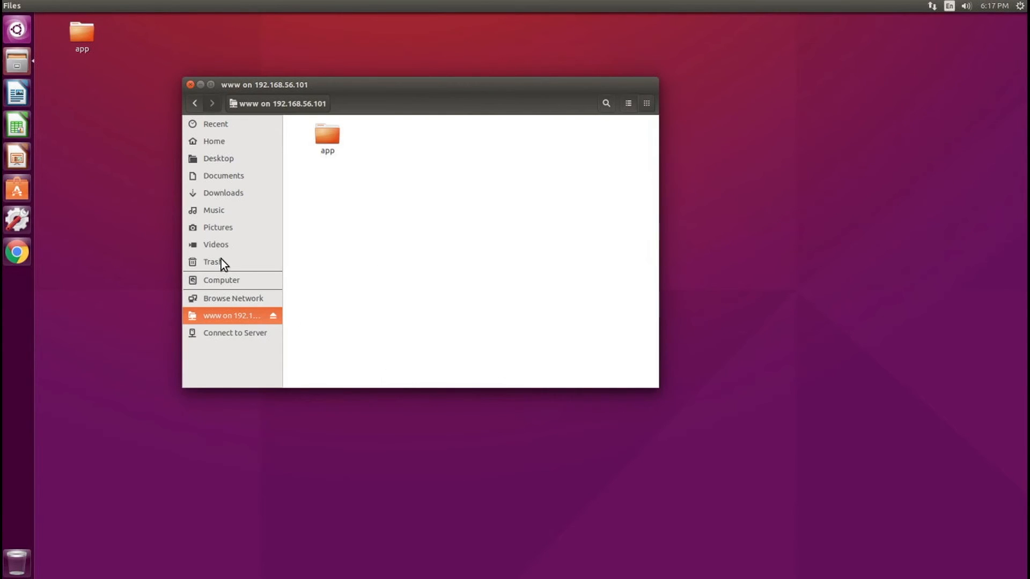
# Switch to Documents and back to www on 192.168.56.101 to refresh it
pyautogui.click(223, 175)
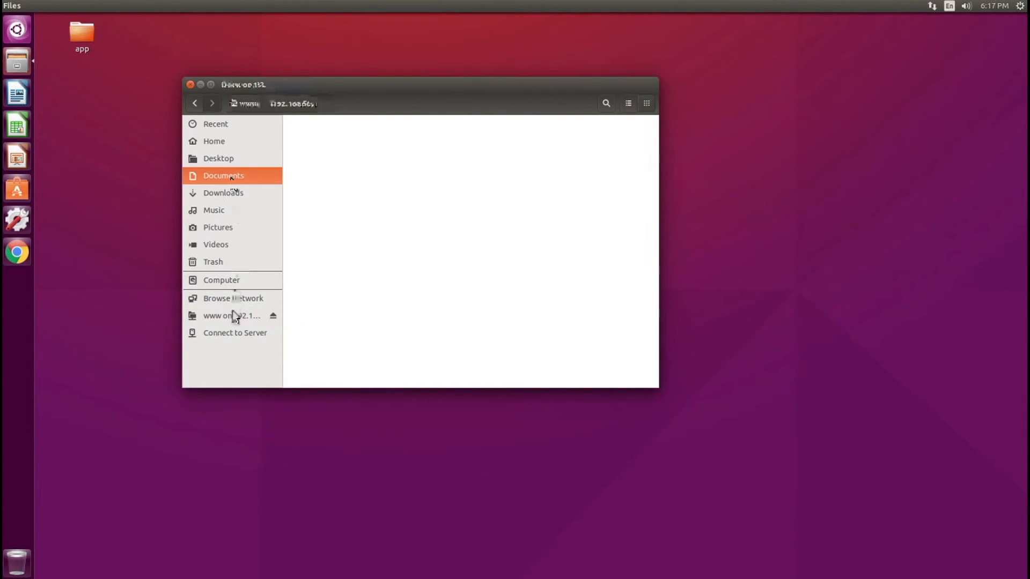
pyautogui.click(230, 315)
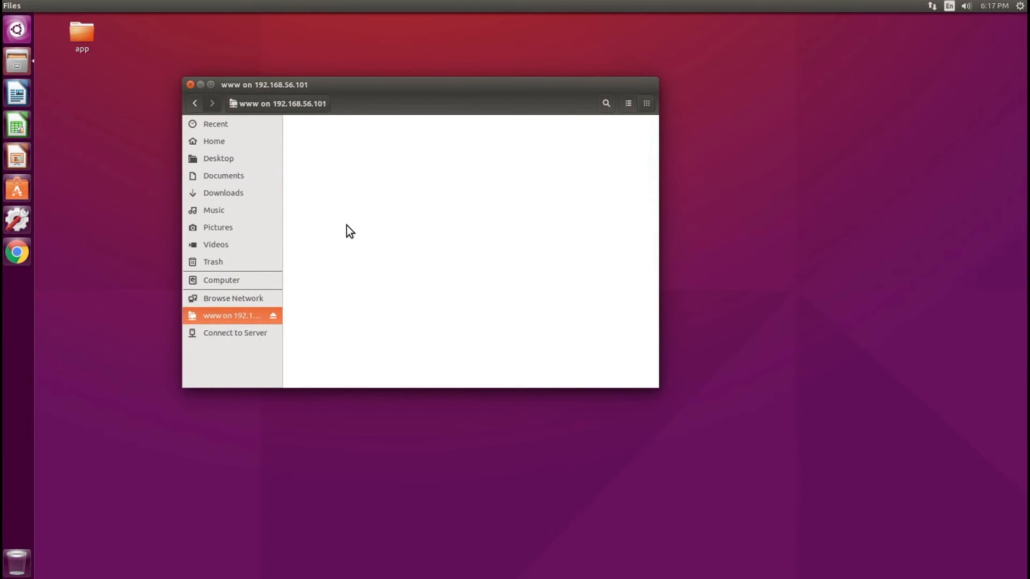